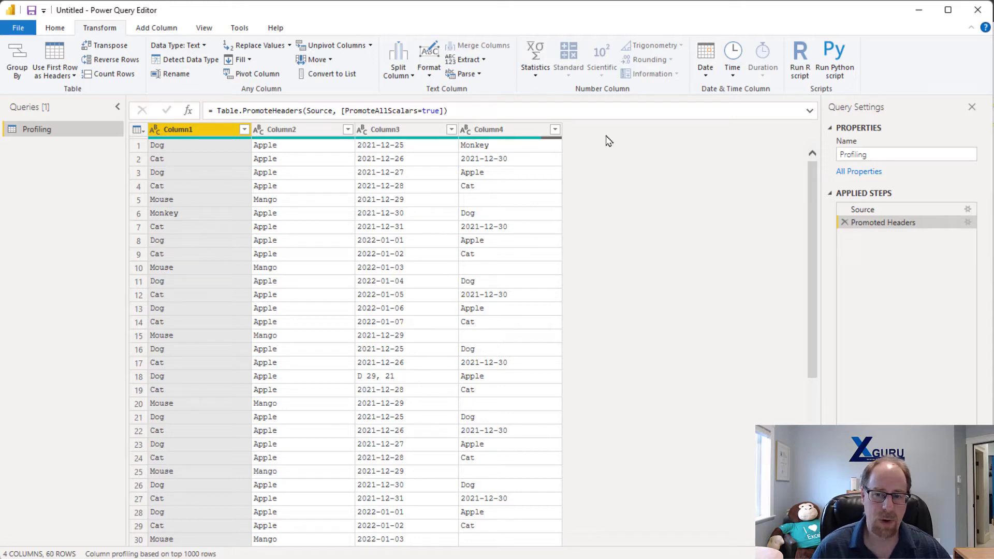
mouse_move(851, 258)
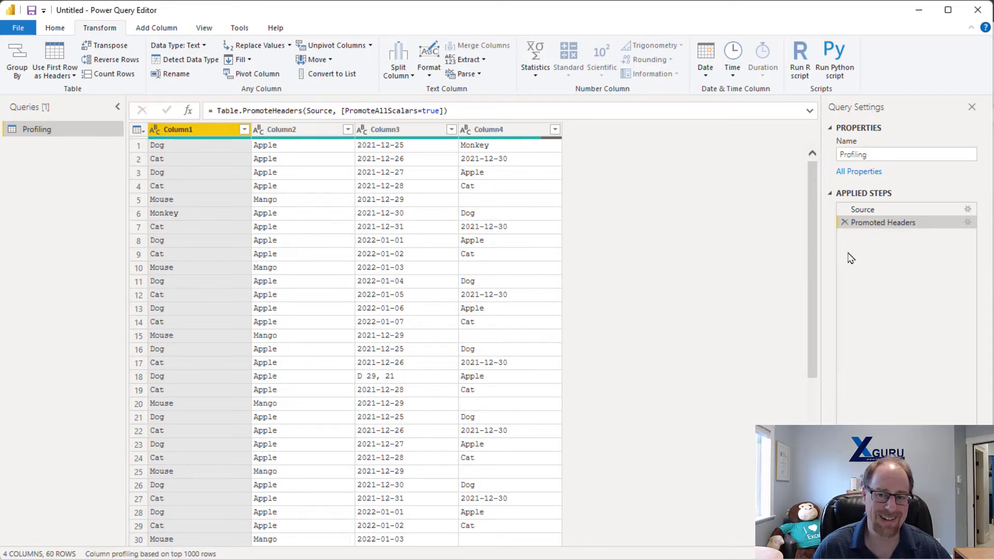
mouse_move(878, 262)
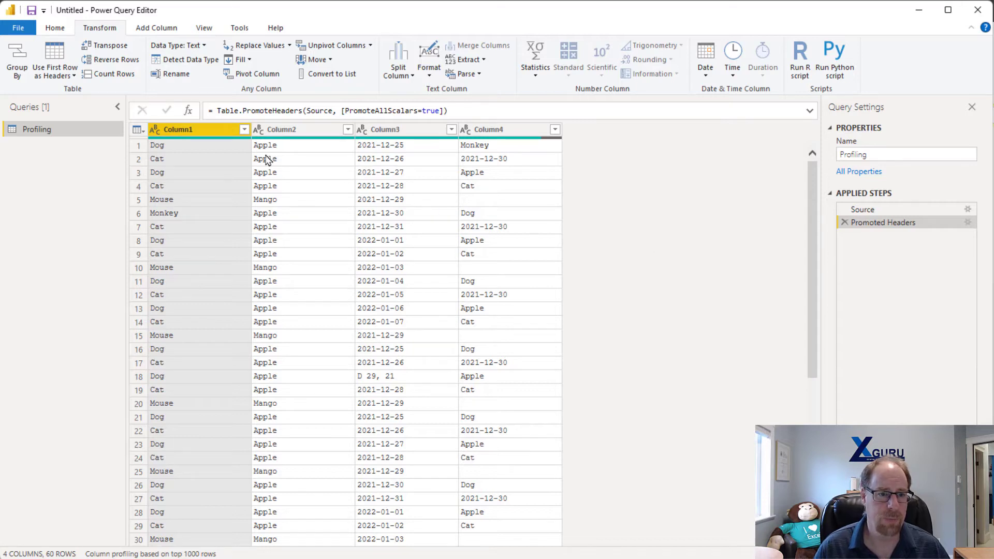
mouse_move(250, 229)
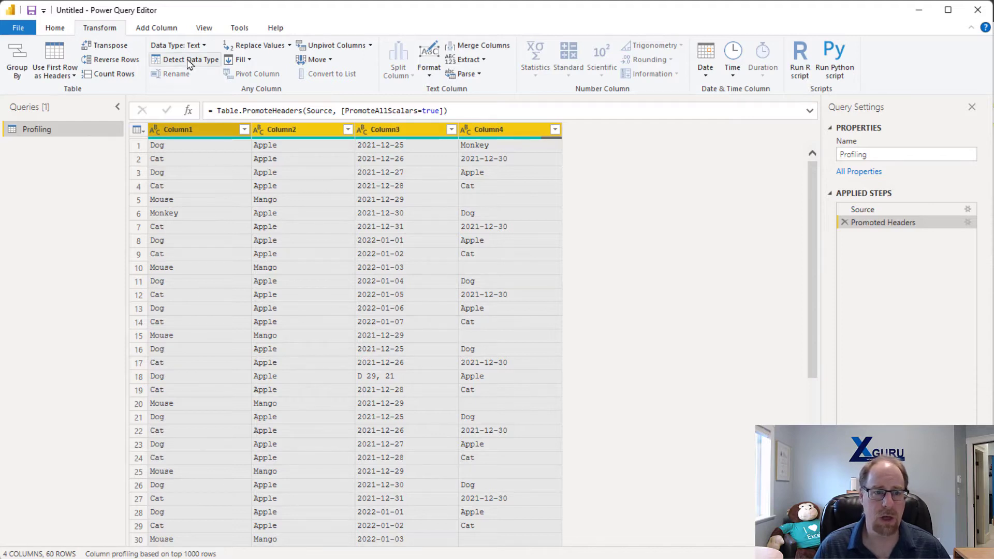
Step: Run Detect Data Type on all four Profiling columns, adding a Changed Type step
click(190, 59)
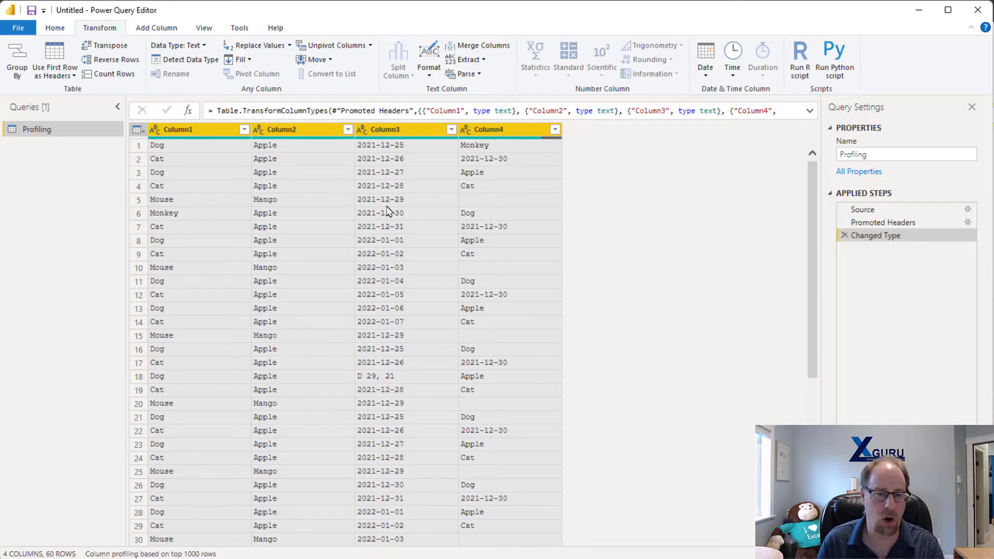
mouse_move(343, 191)
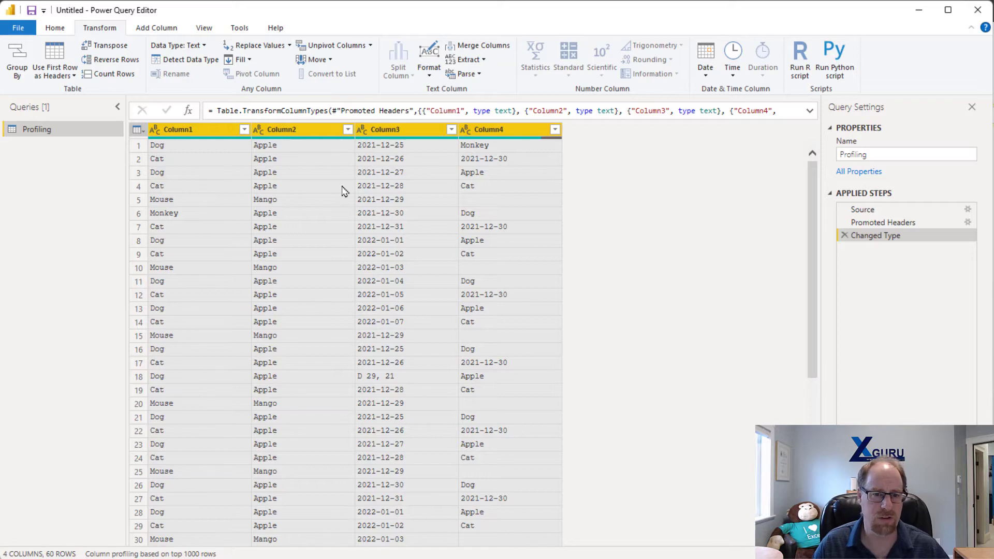
mouse_move(381, 249)
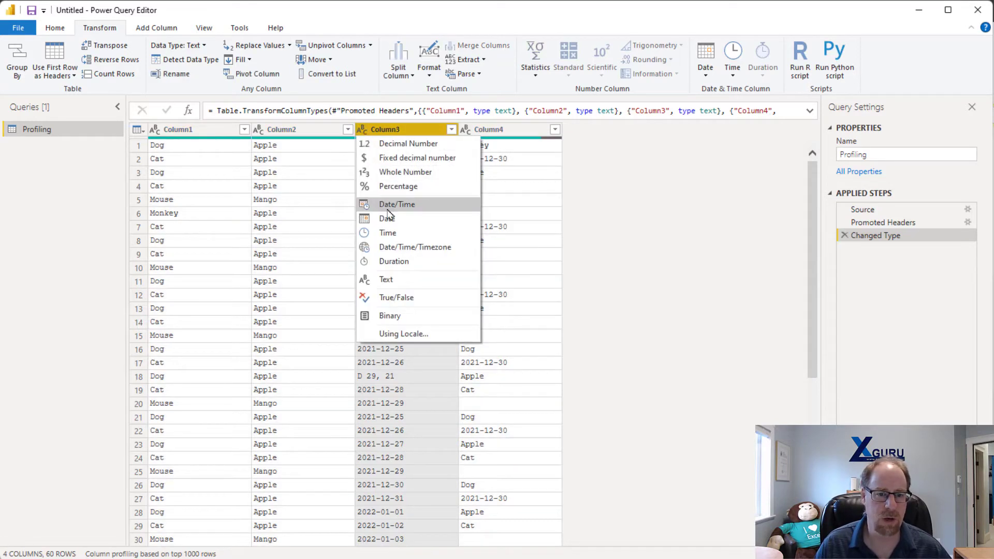
Step: Set Column3 to Date, replacing the current type conversion in Changed Type
click(397, 205)
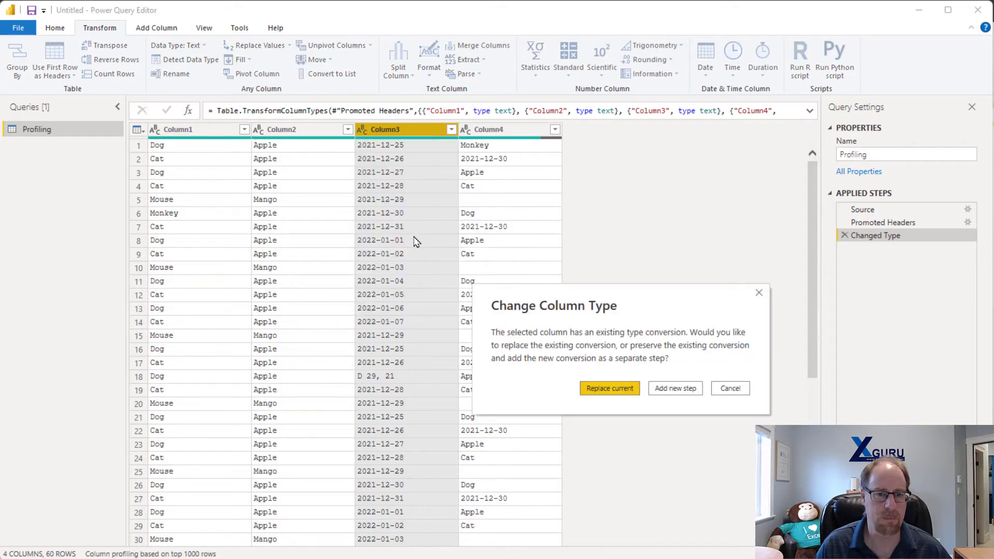
click(609, 388)
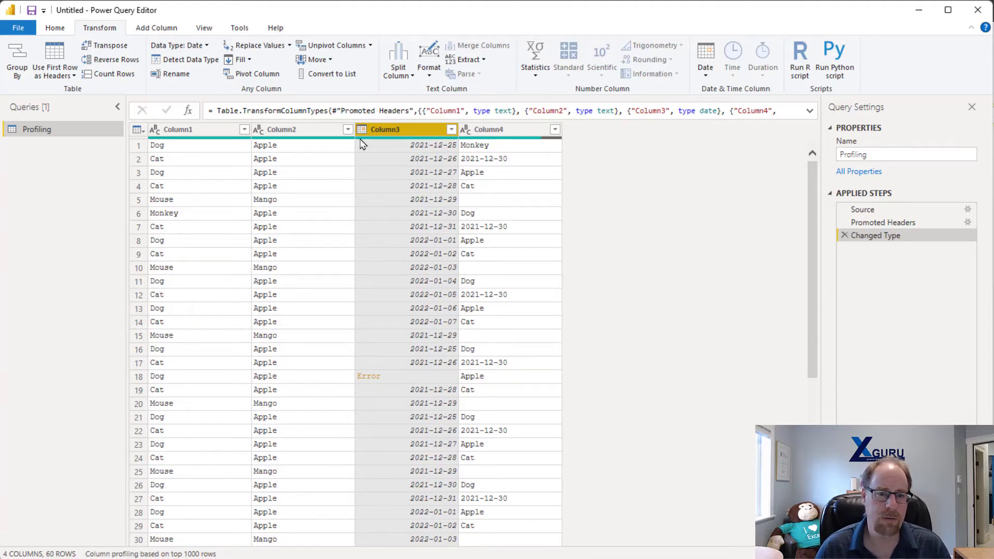
mouse_move(367, 140)
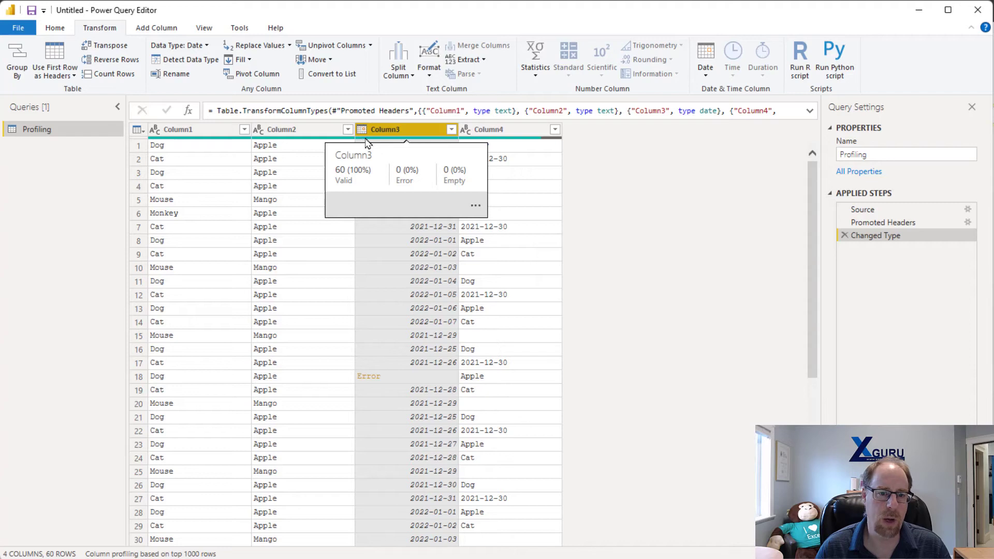
mouse_move(361, 364)
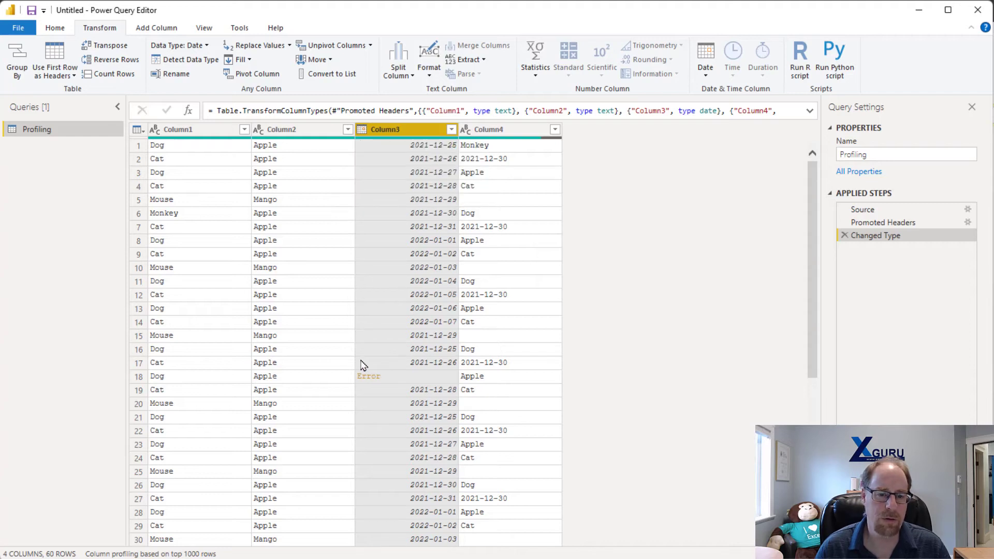
mouse_move(388, 322)
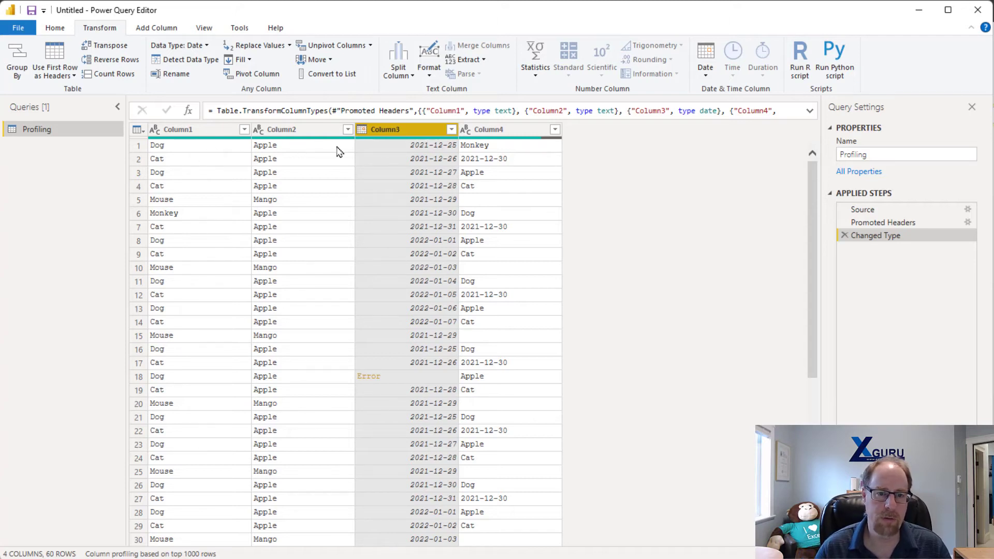
mouse_move(514, 257)
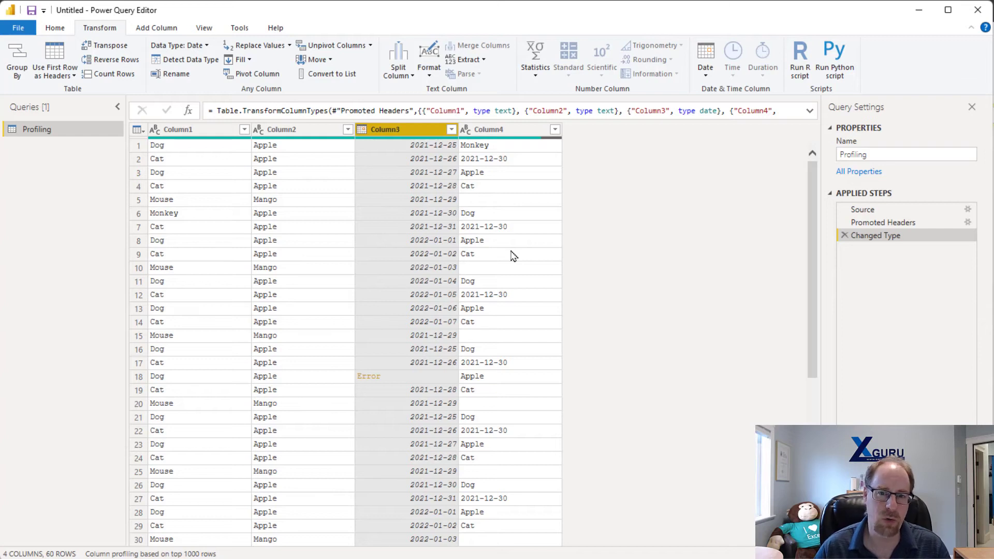
mouse_move(471, 200)
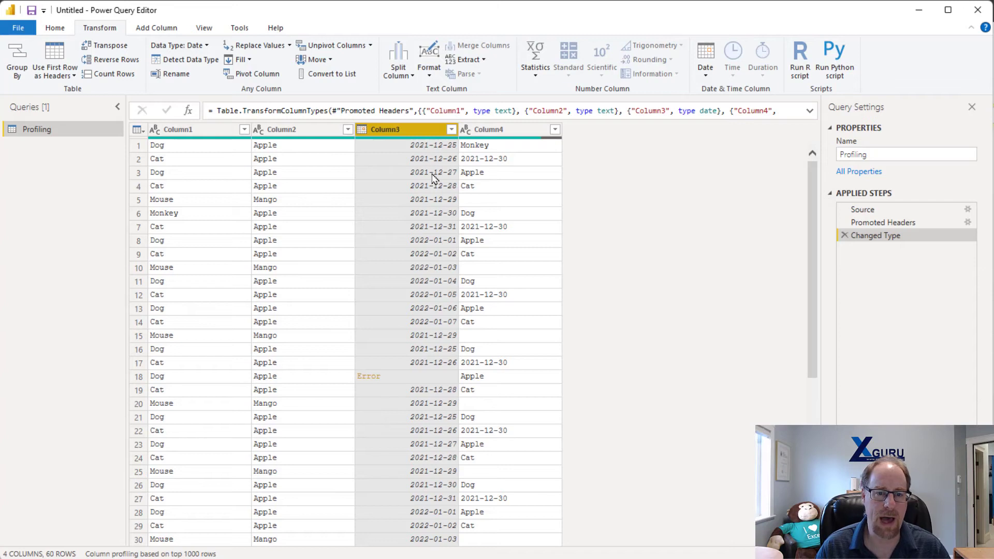
mouse_move(459, 214)
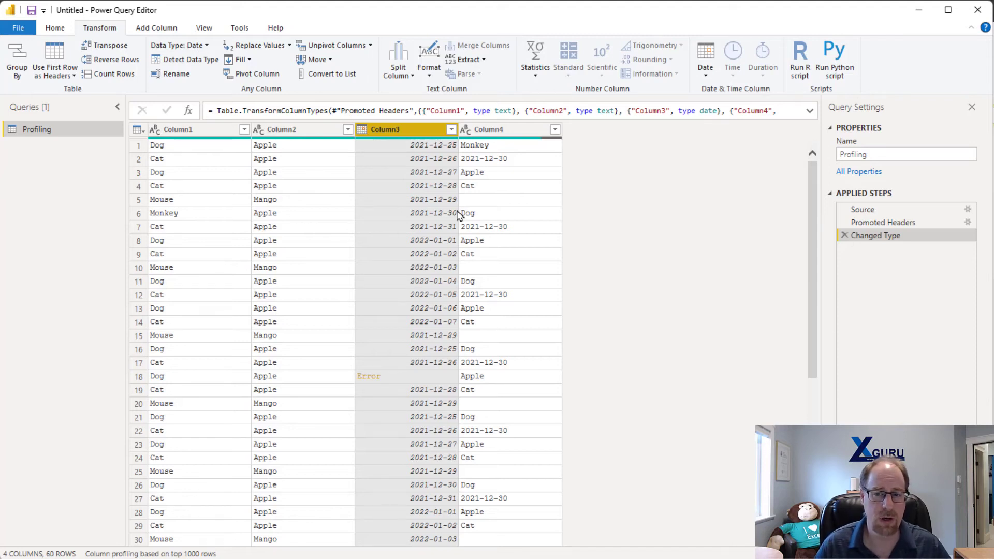
click(883, 222)
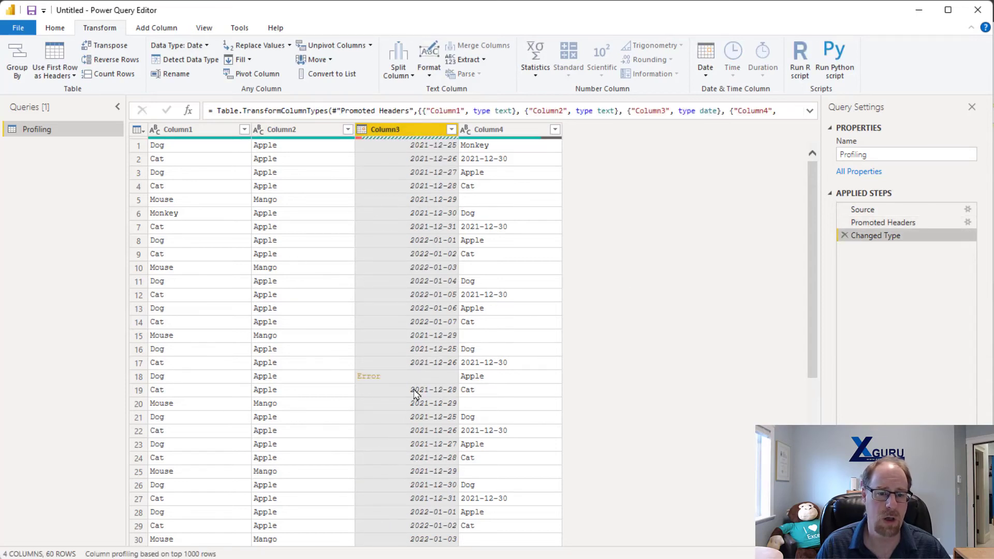
Step: Replace Column3's row 18 error with null in a new Replaced Errors step
right_click(400, 129)
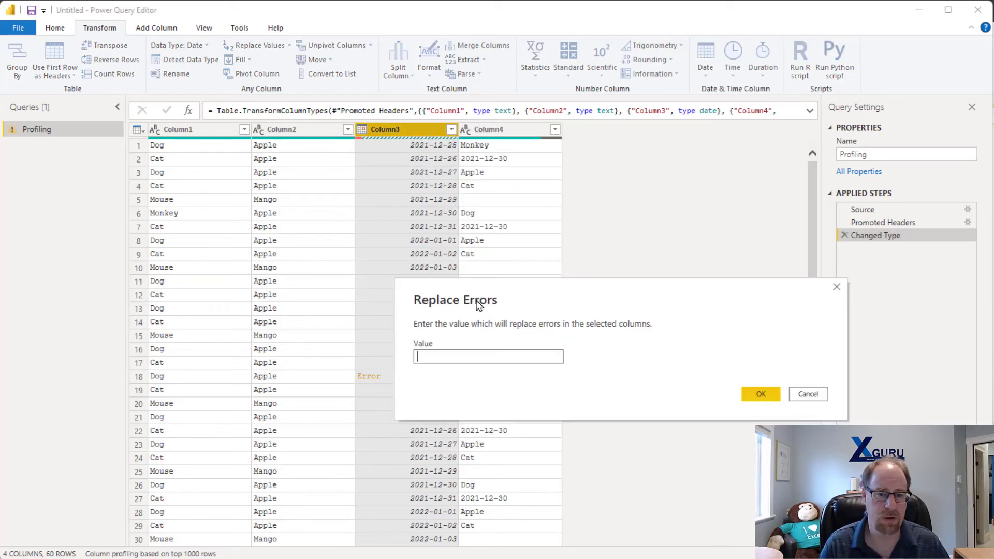
text(null)
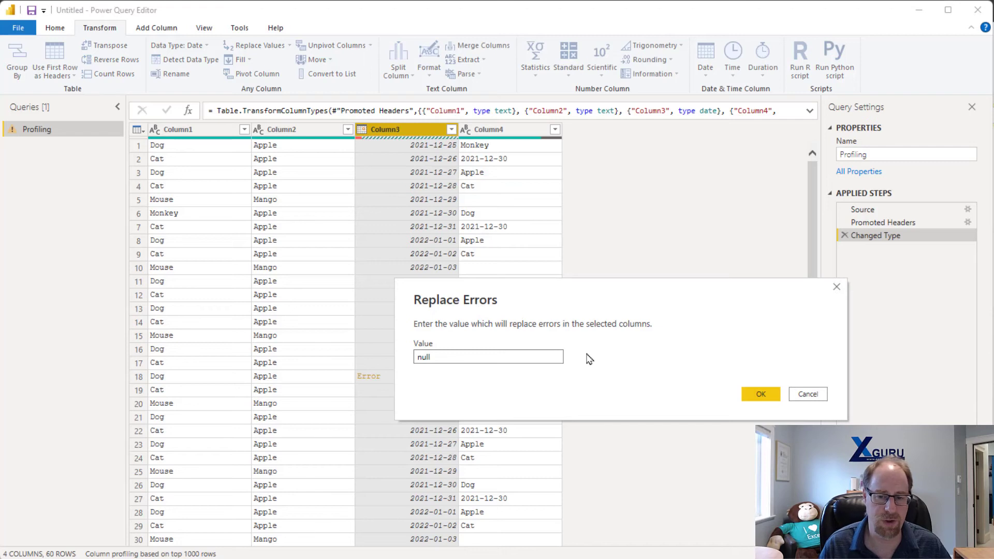
click(760, 394)
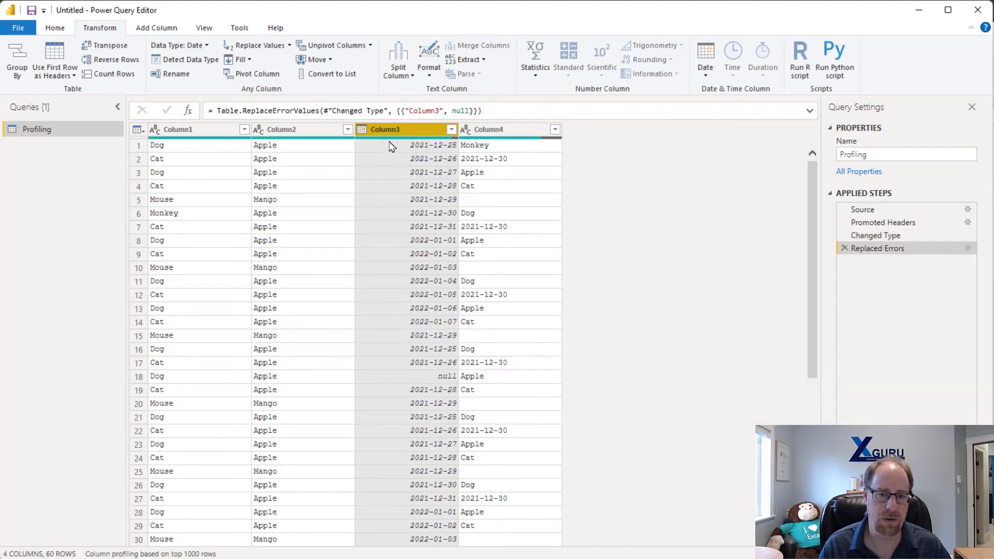
mouse_move(401, 158)
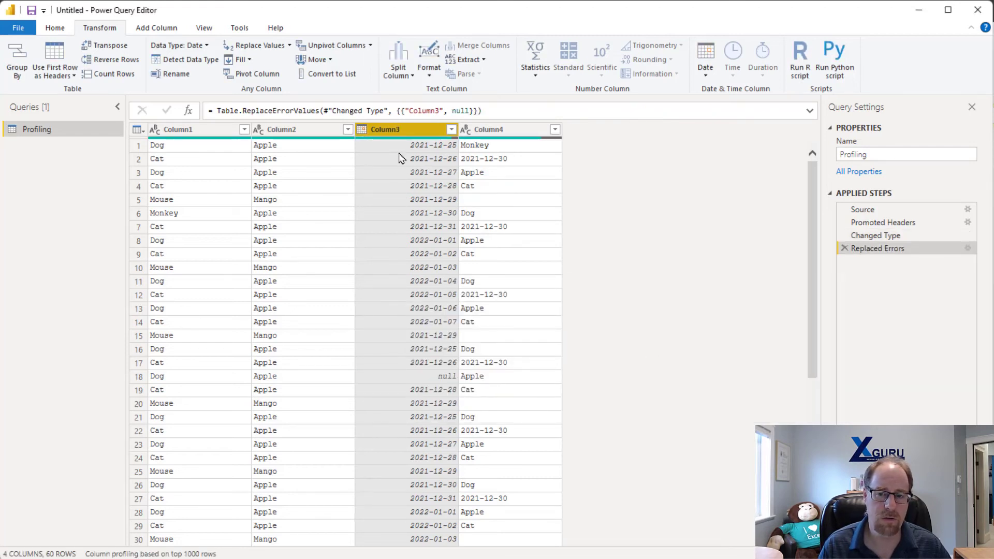